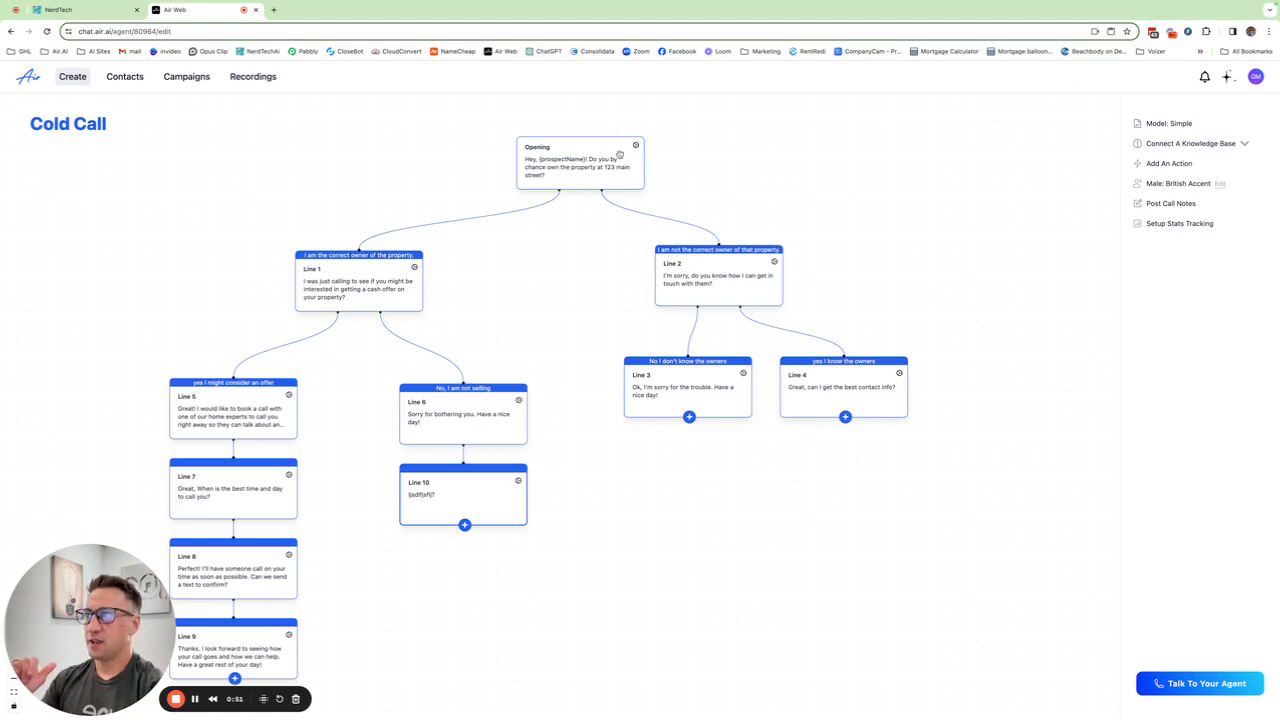
Step: Rewire the Cold Call flow connectors so Line 6 follows the opening node
left_click(578, 160)
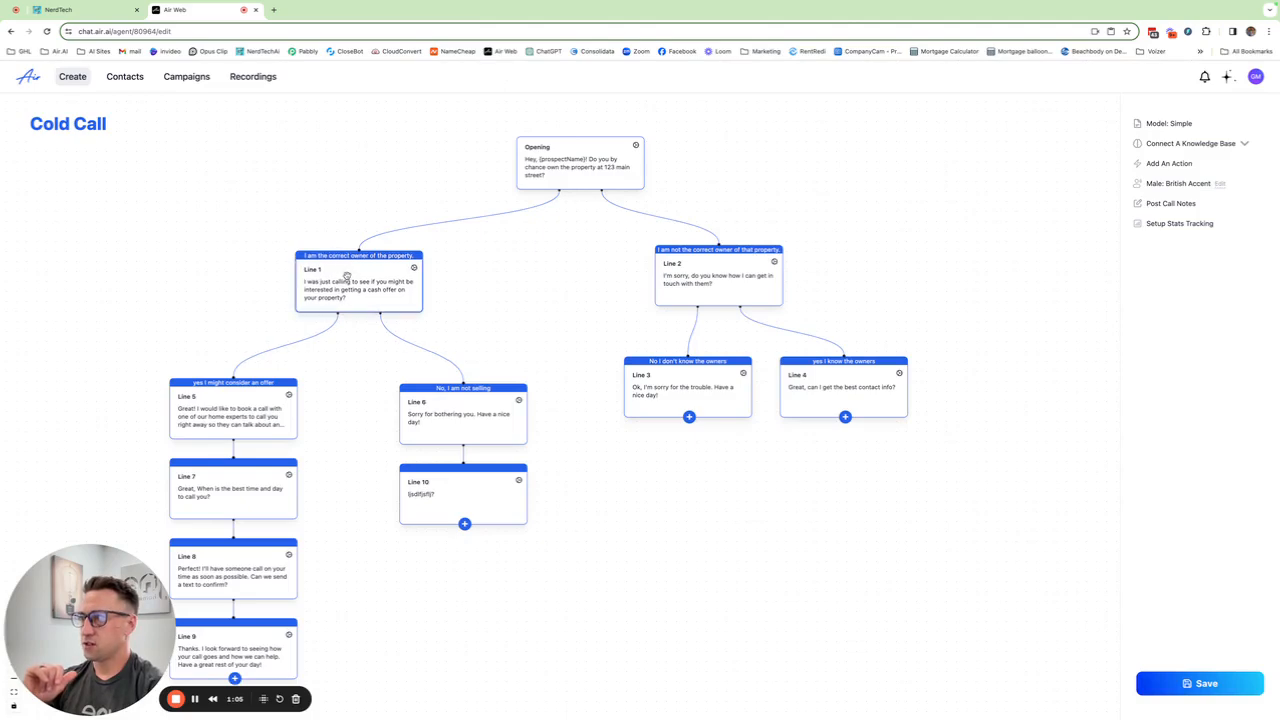
left_click(358, 284)
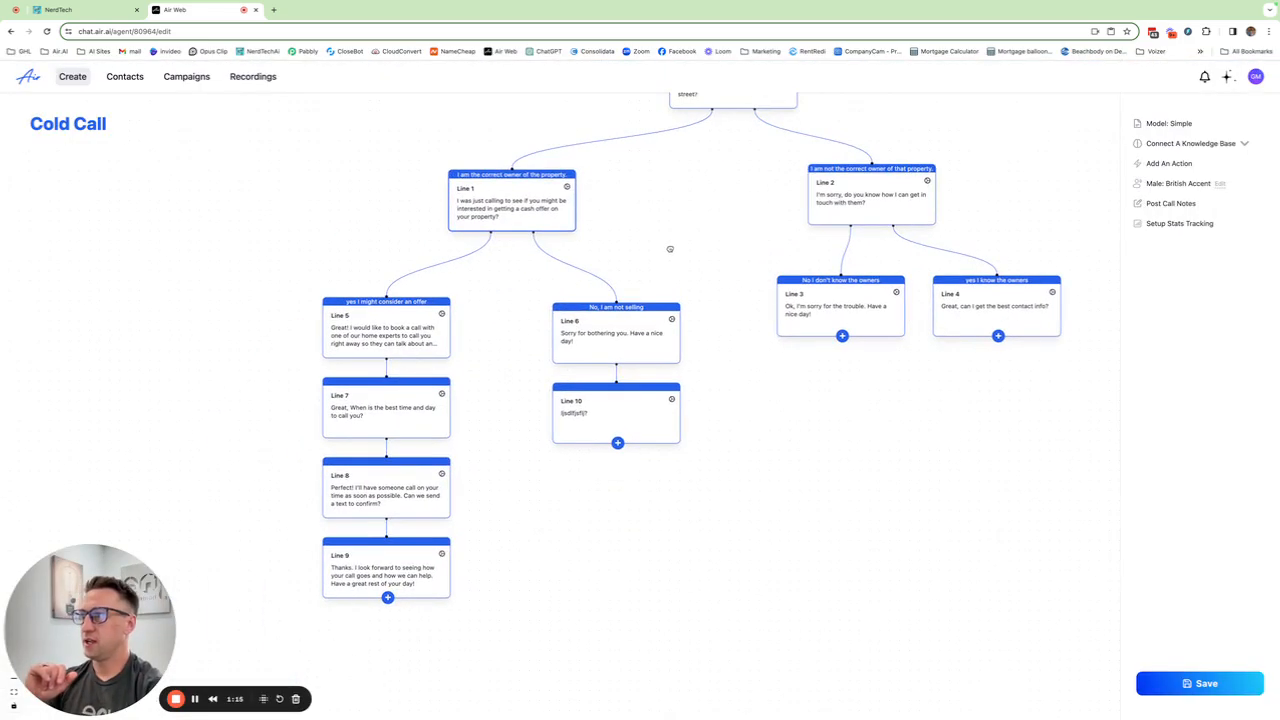
mouse_move(400, 428)
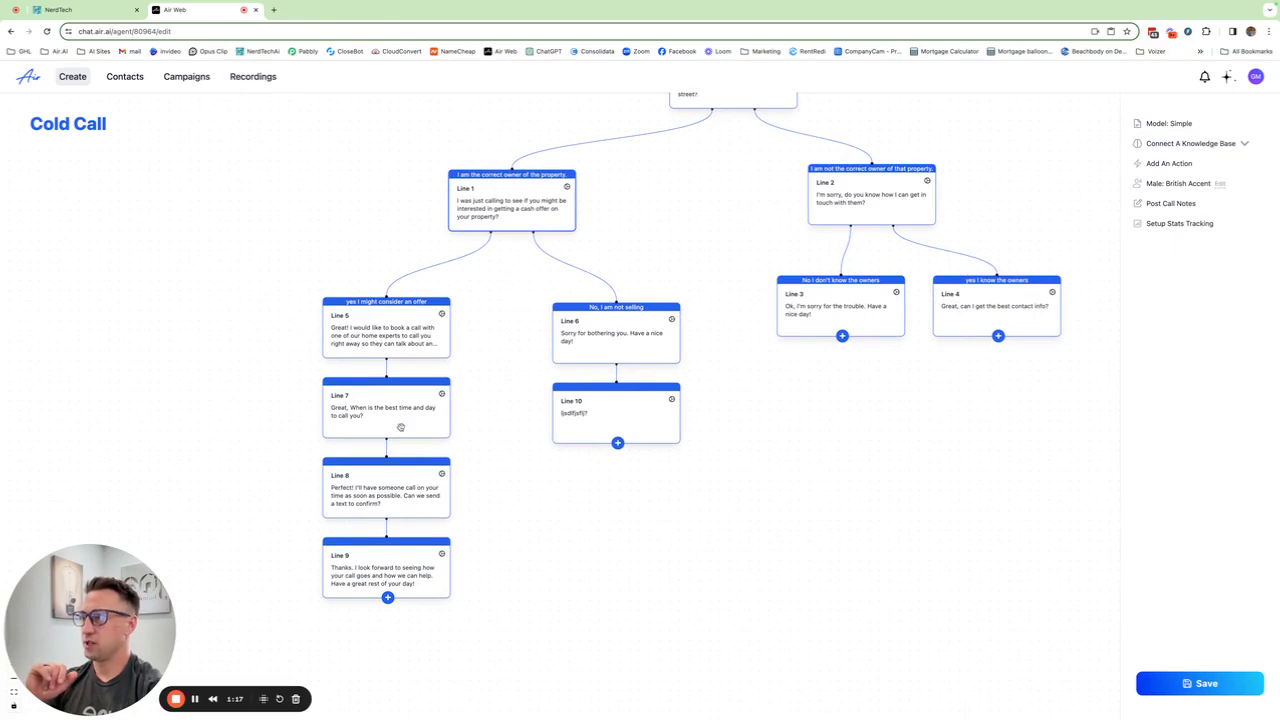
left_click_drag(388, 596, 560, 608)
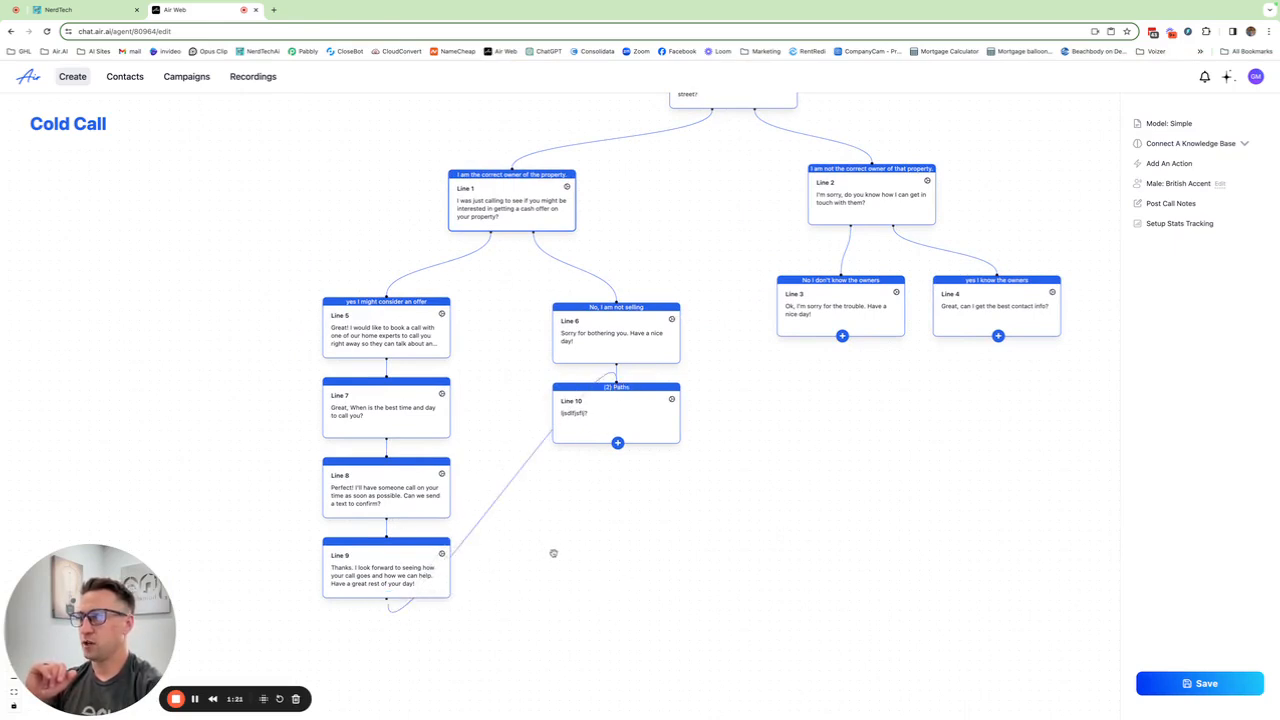
mouse_move(516, 464)
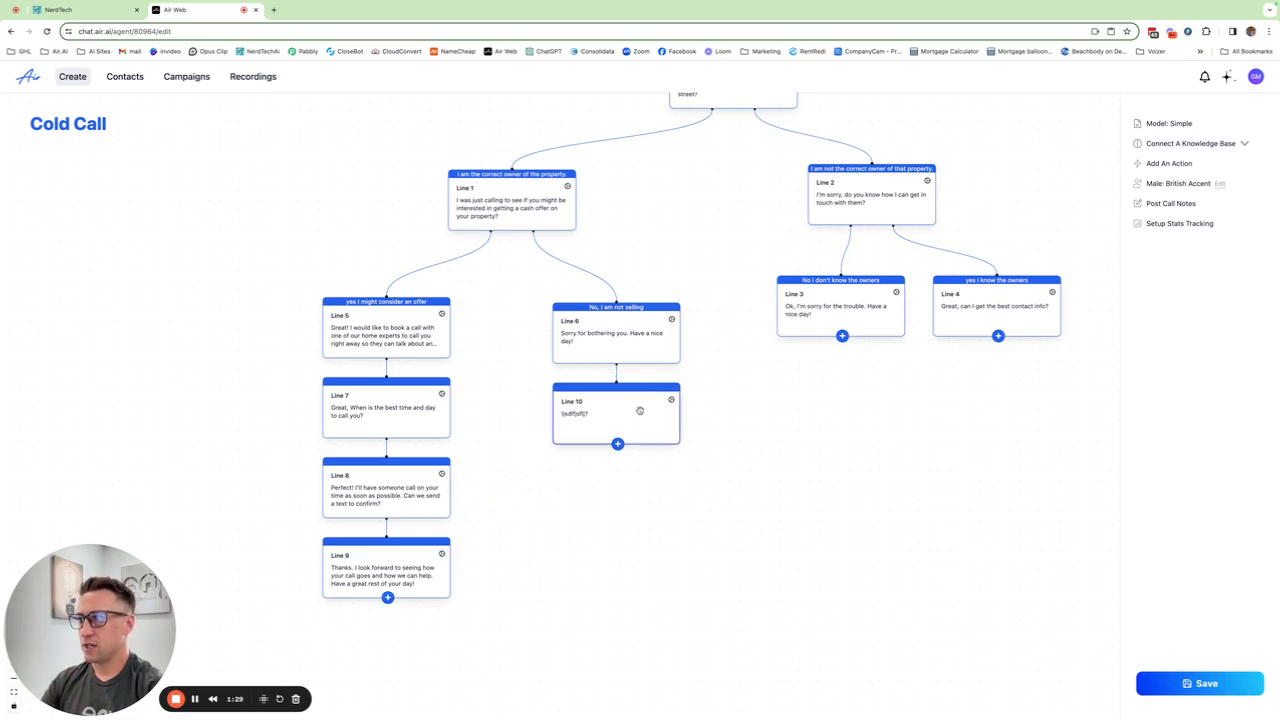
left_click(672, 400)
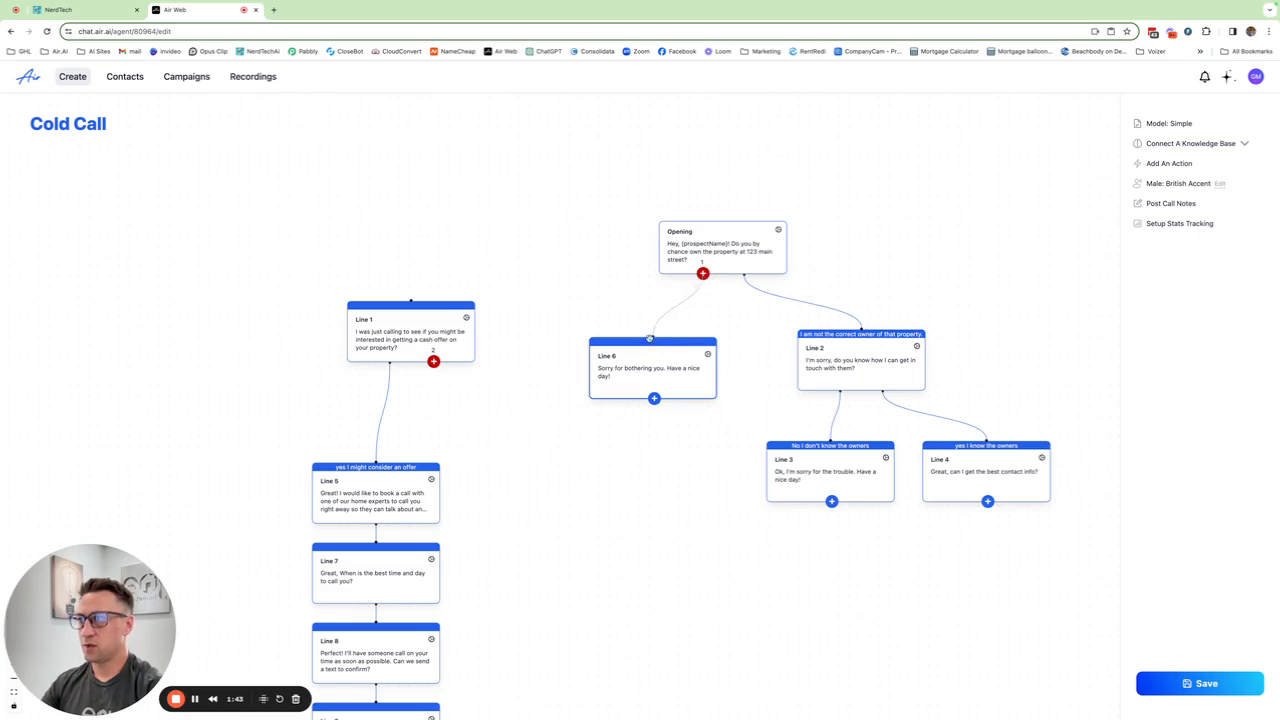
Step: Move the Line 1 node to sit beneath Line 6 and above Line 5
left_click_drag(410, 330, 510, 456)
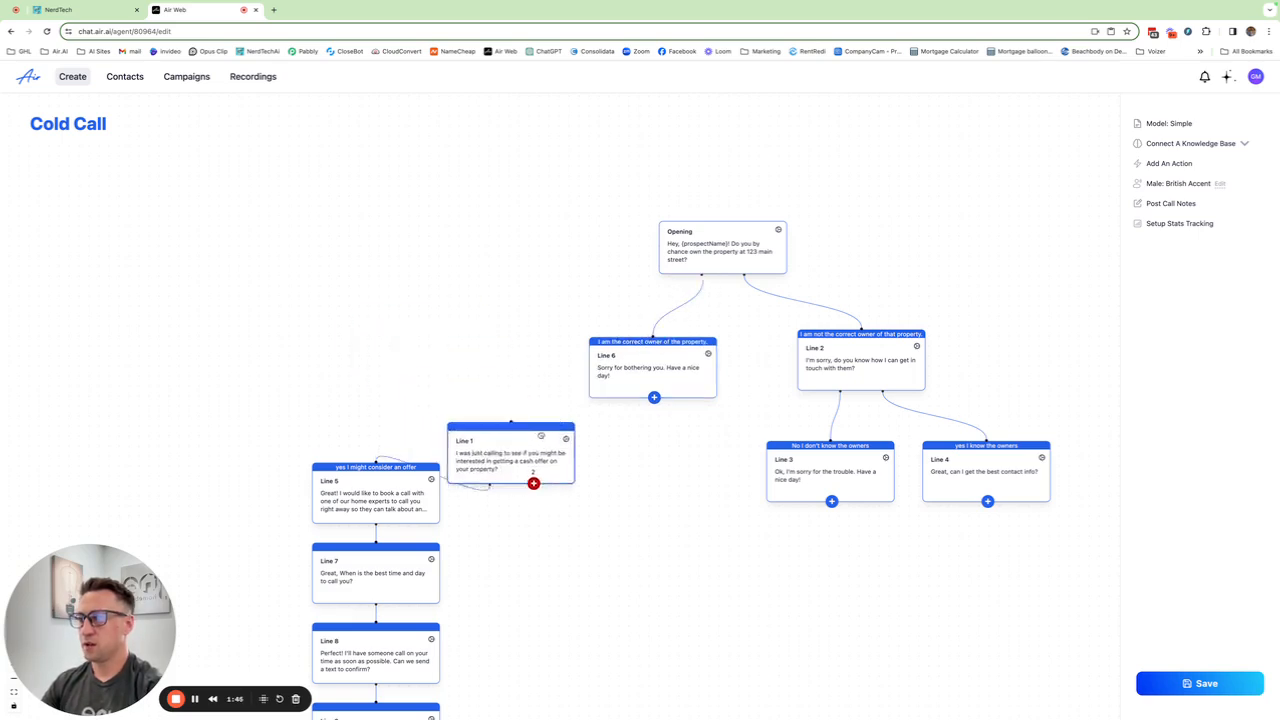
left_click_drag(510, 460, 624, 520)
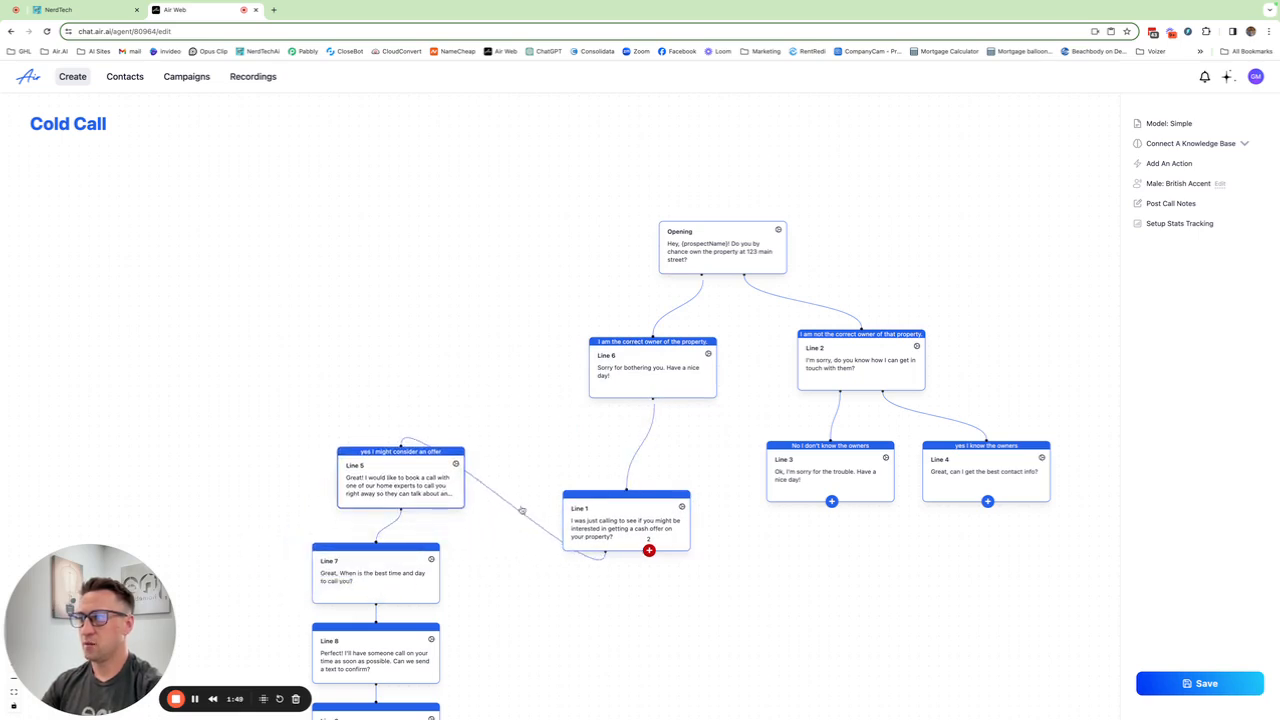
left_click_drag(624, 520, 392, 324)
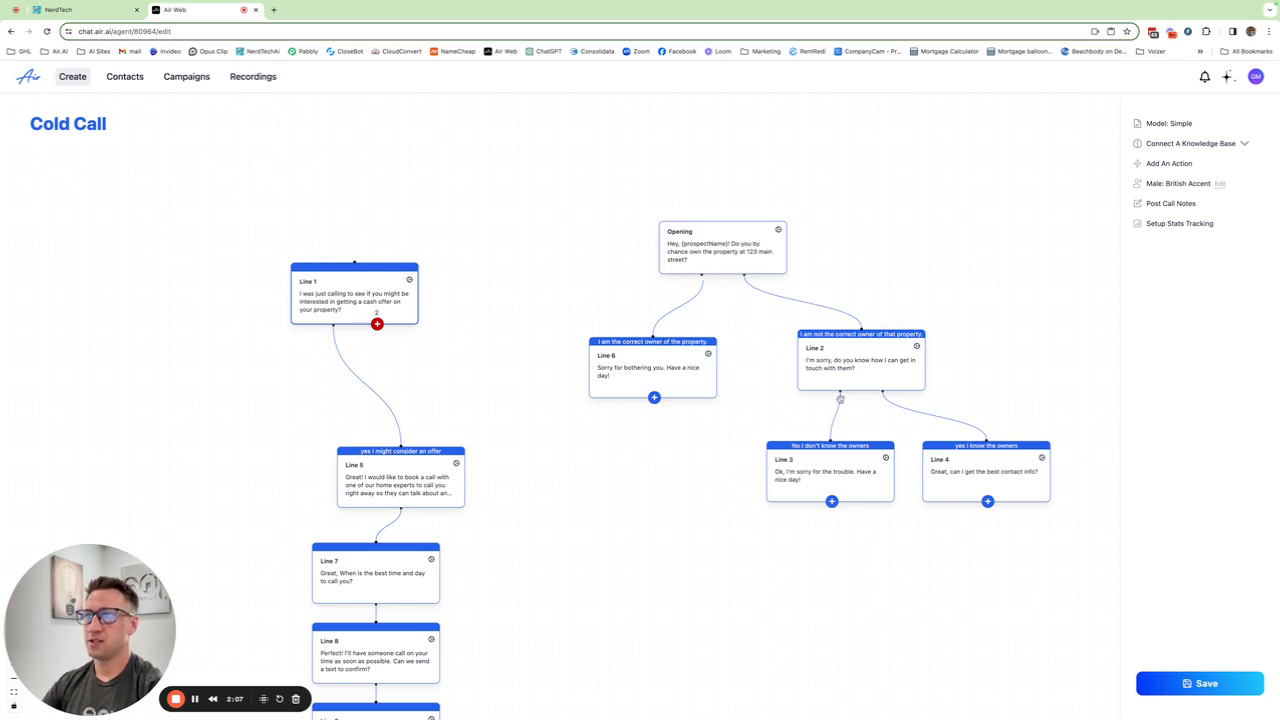
left_click_drag(352, 292, 612, 528)
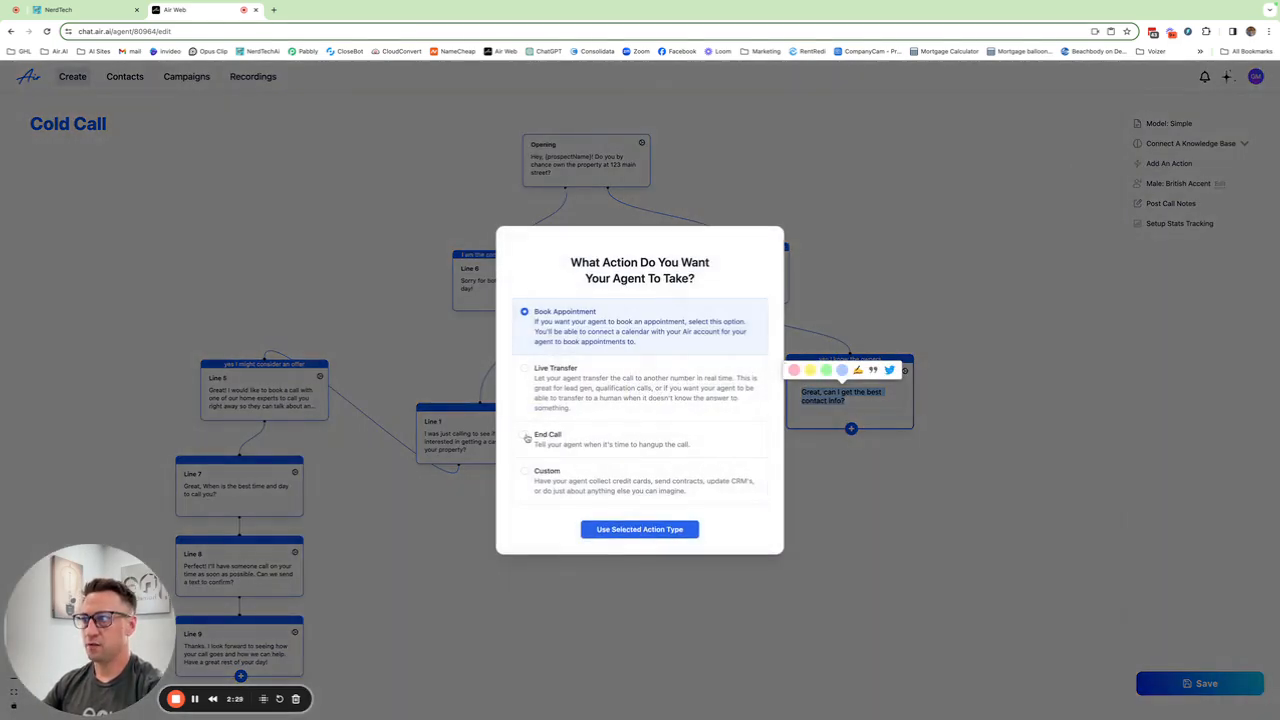
left_click(640, 528)
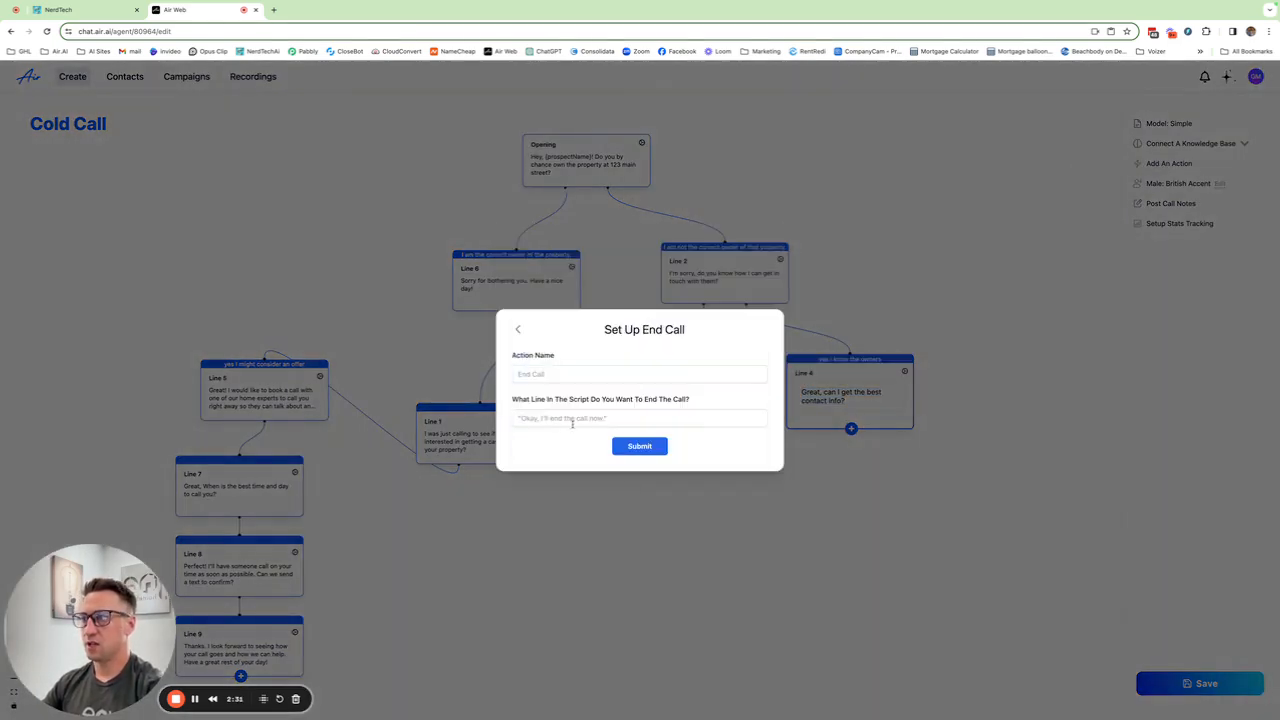
left_click(640, 374)
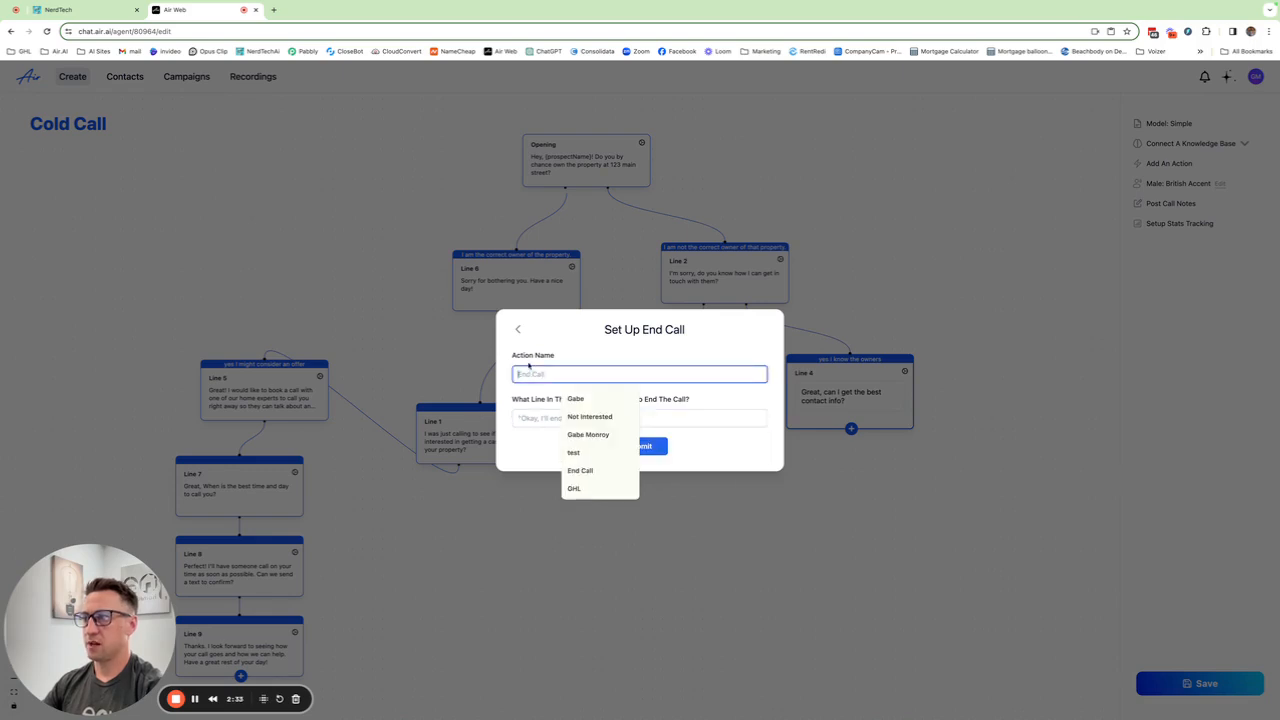
left_click(518, 328)
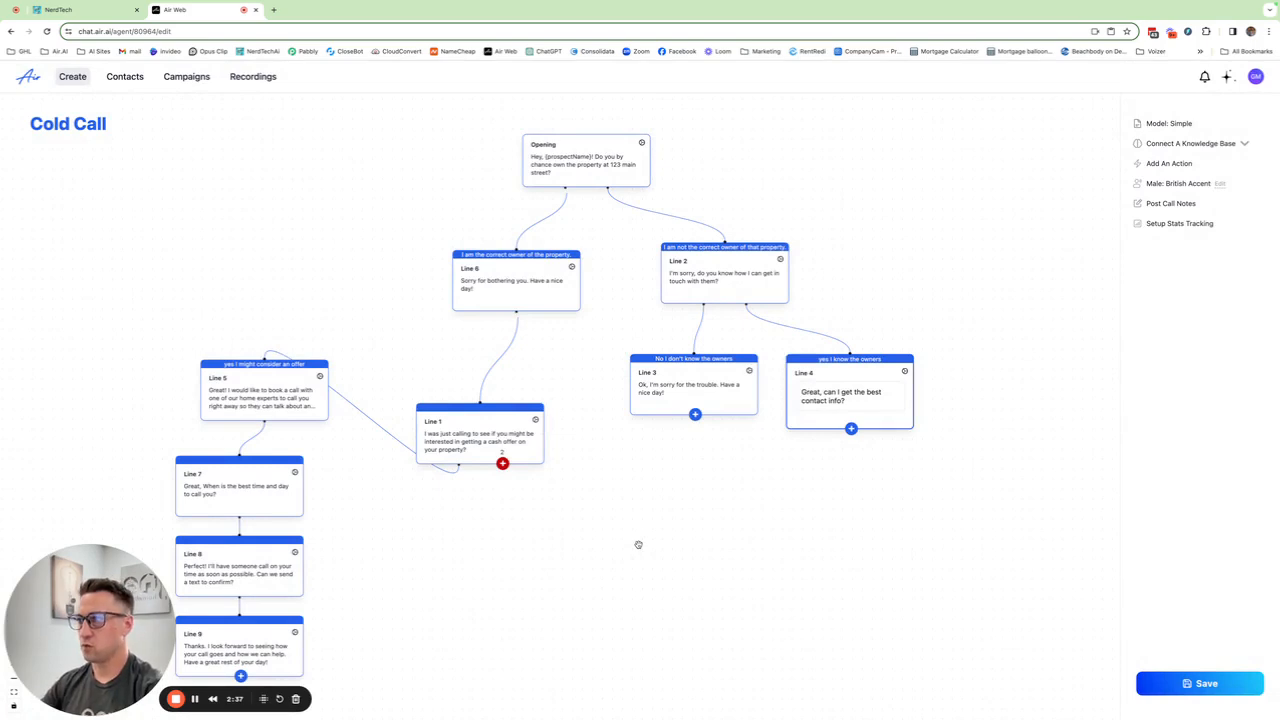
mouse_move(572, 350)
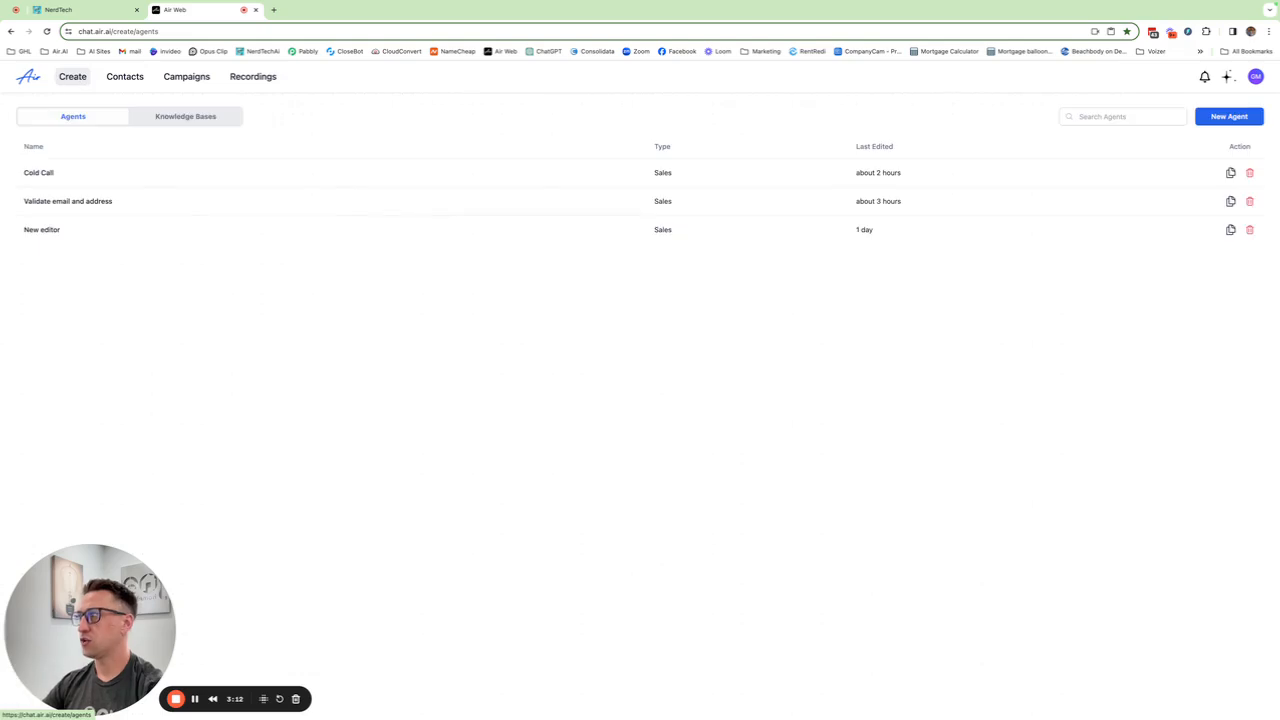
Step: Create a new agent named 'test' and edit it in the Flow Builder mode
left_click(1228, 116)
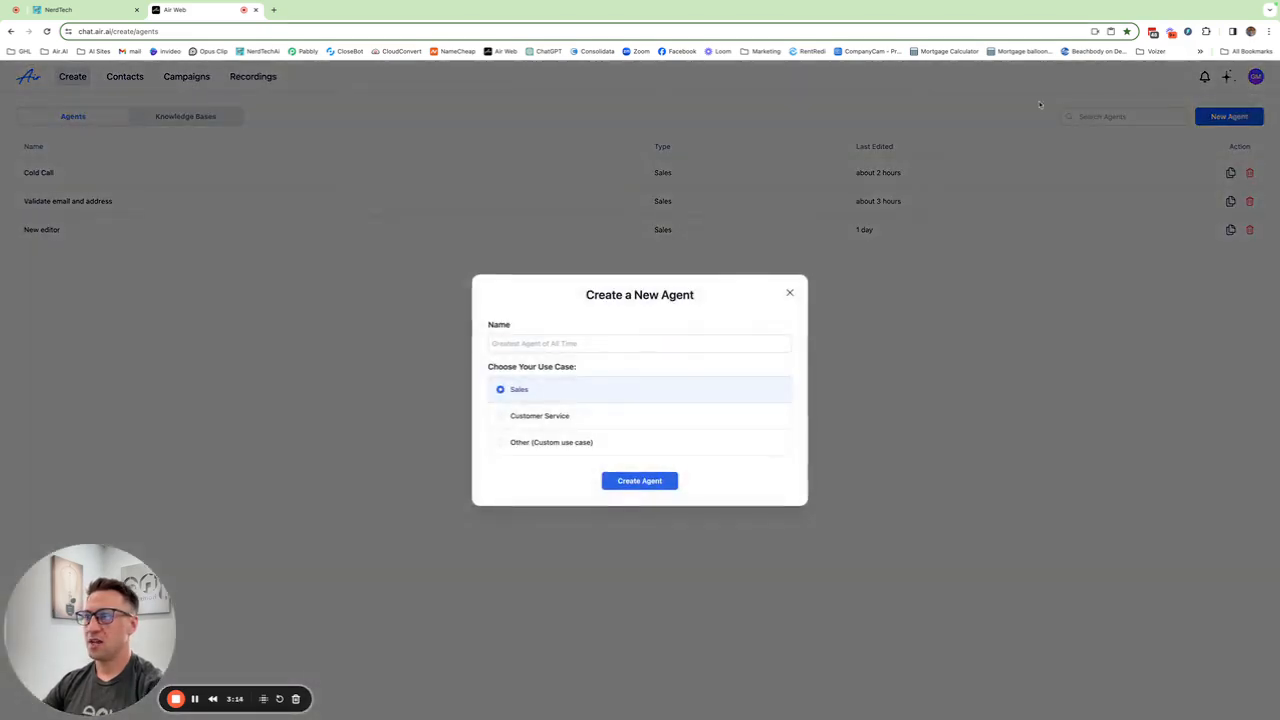
type("test")
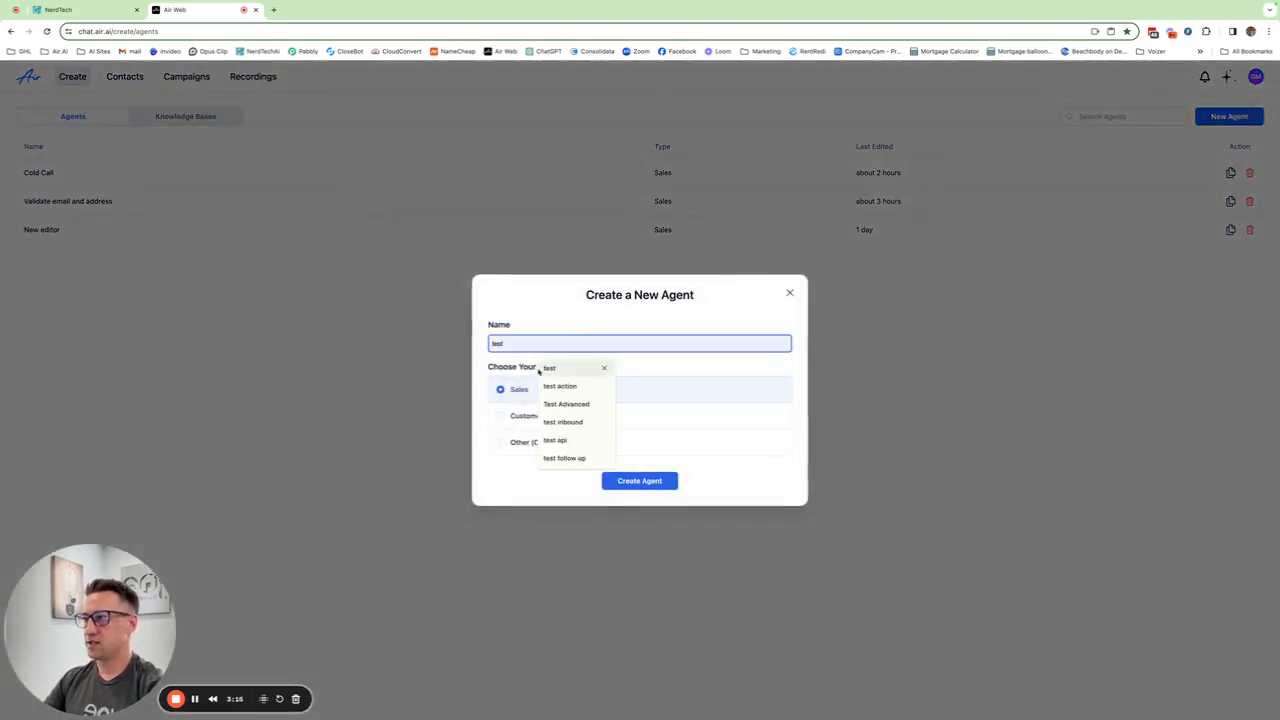
left_click(640, 480)
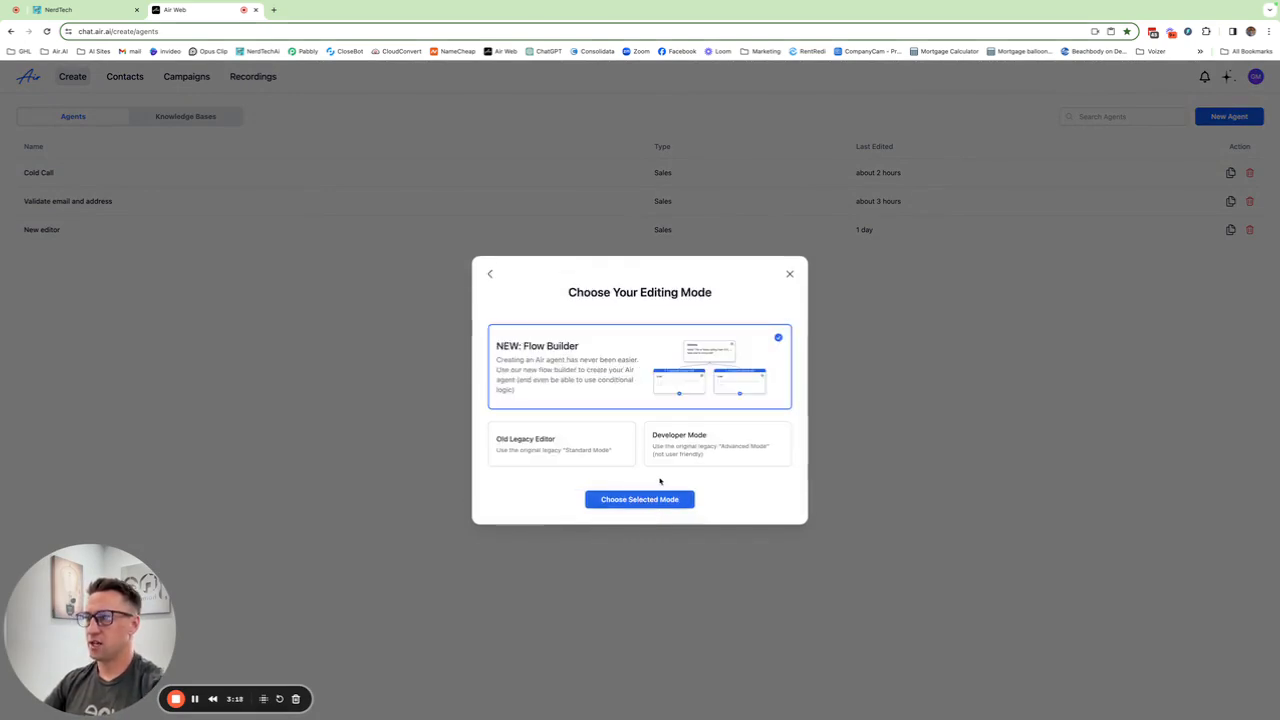
mouse_move(524, 328)
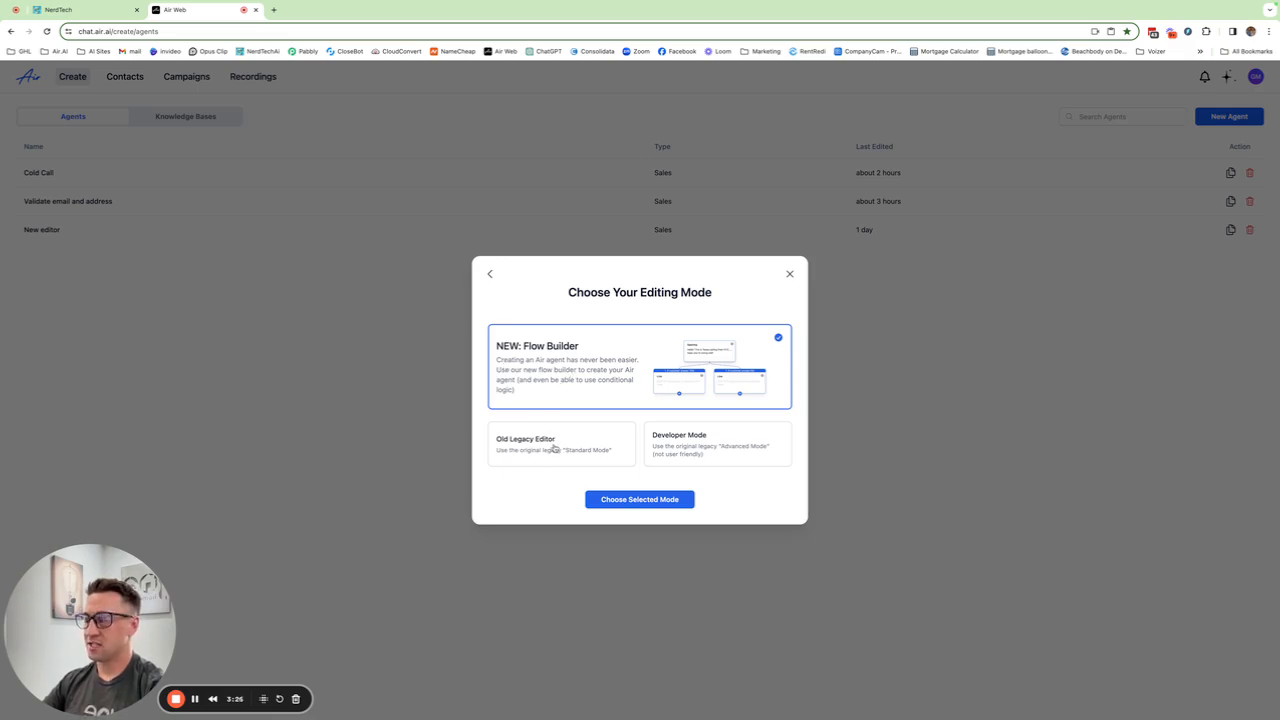
mouse_move(696, 444)
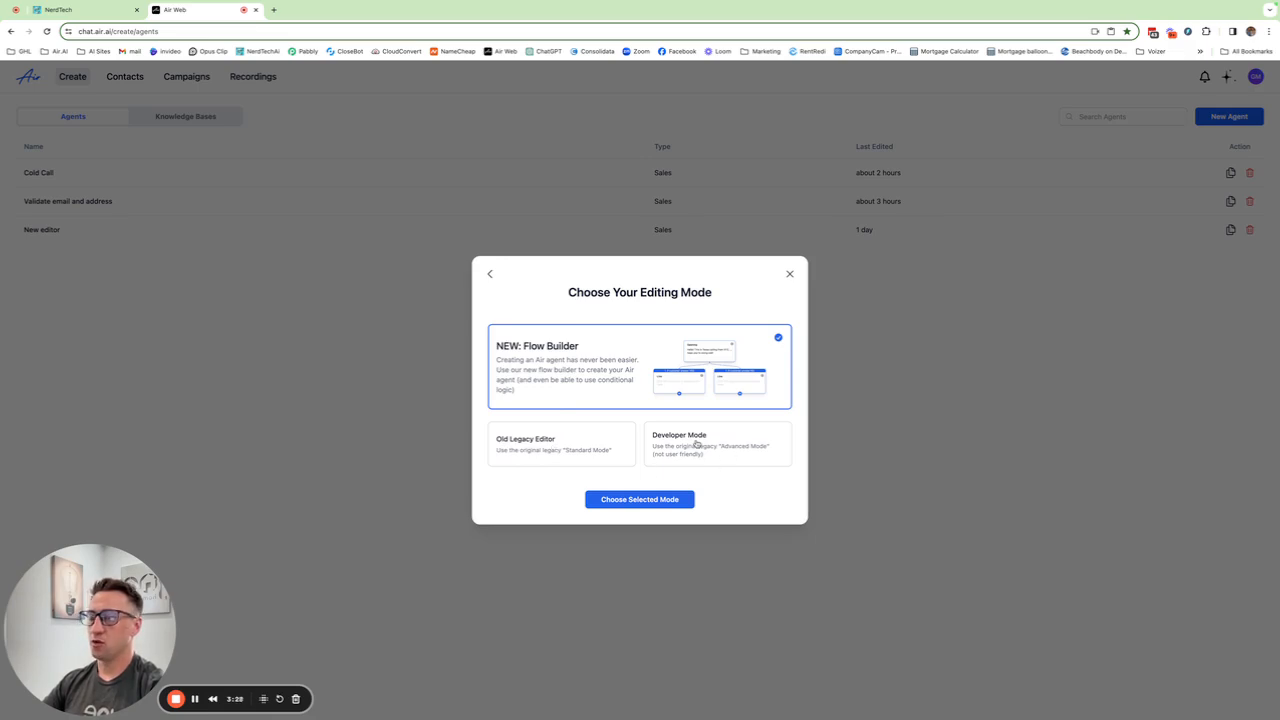
mouse_move(700, 446)
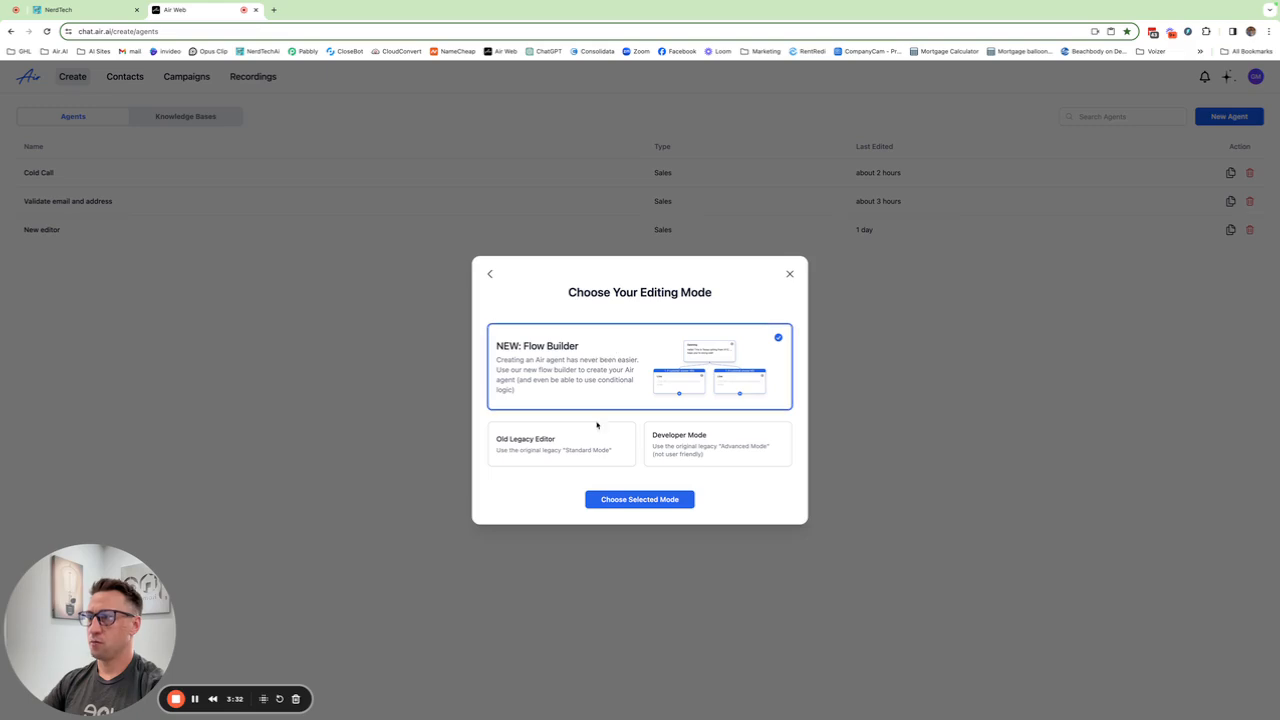
left_click(640, 500)
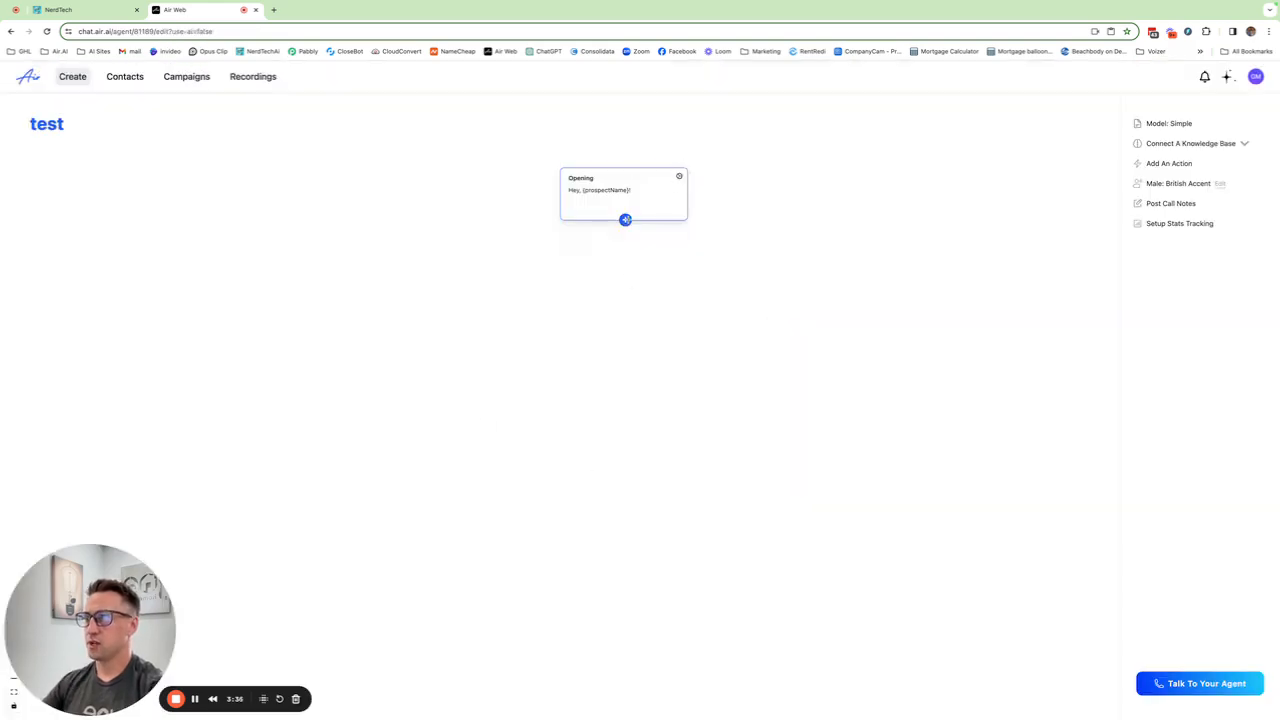
Step: Add Line 1 'This is the next line' after Opening with outcomes 'branch 1' and a second branch
left_click(624, 218)
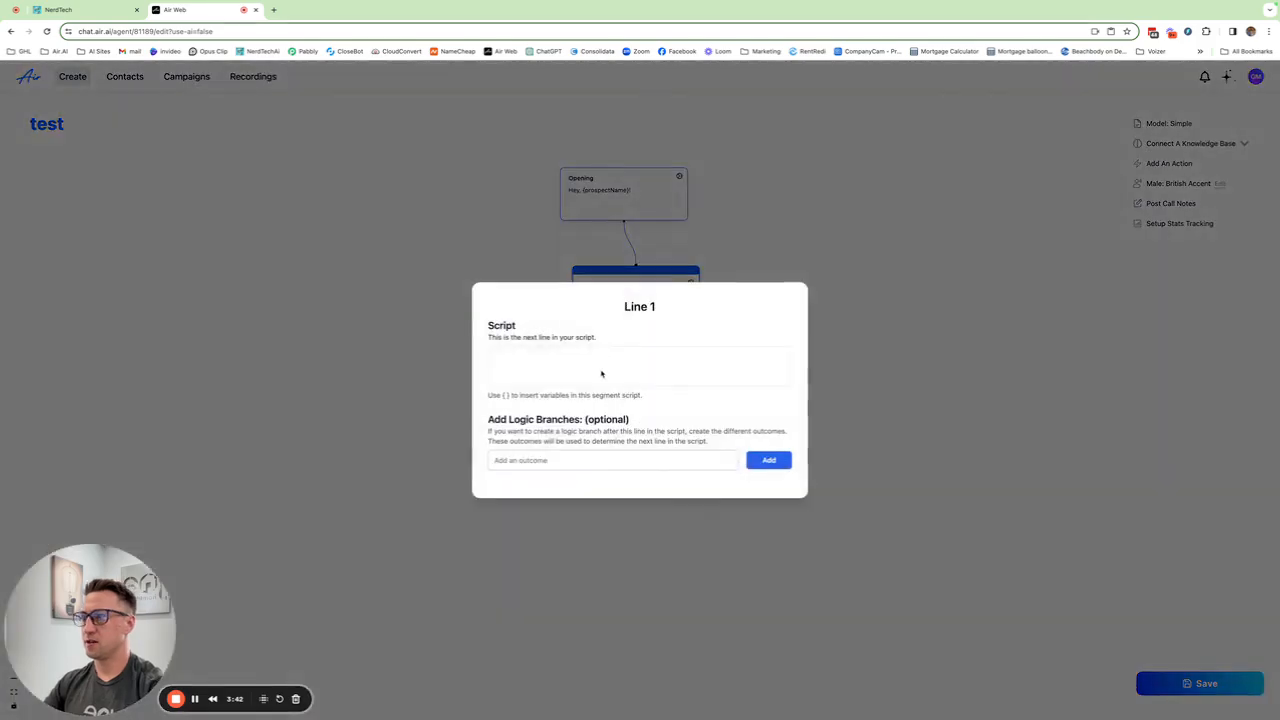
type("This is the next line")
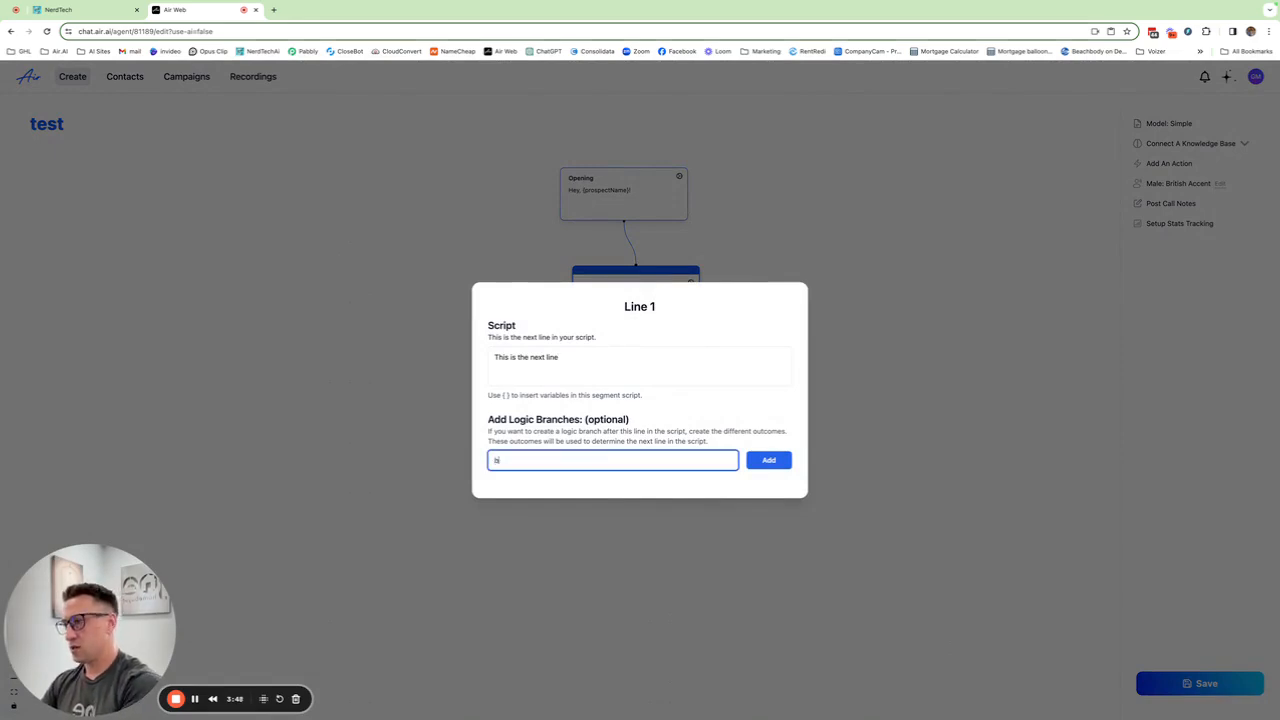
type("branch 1")
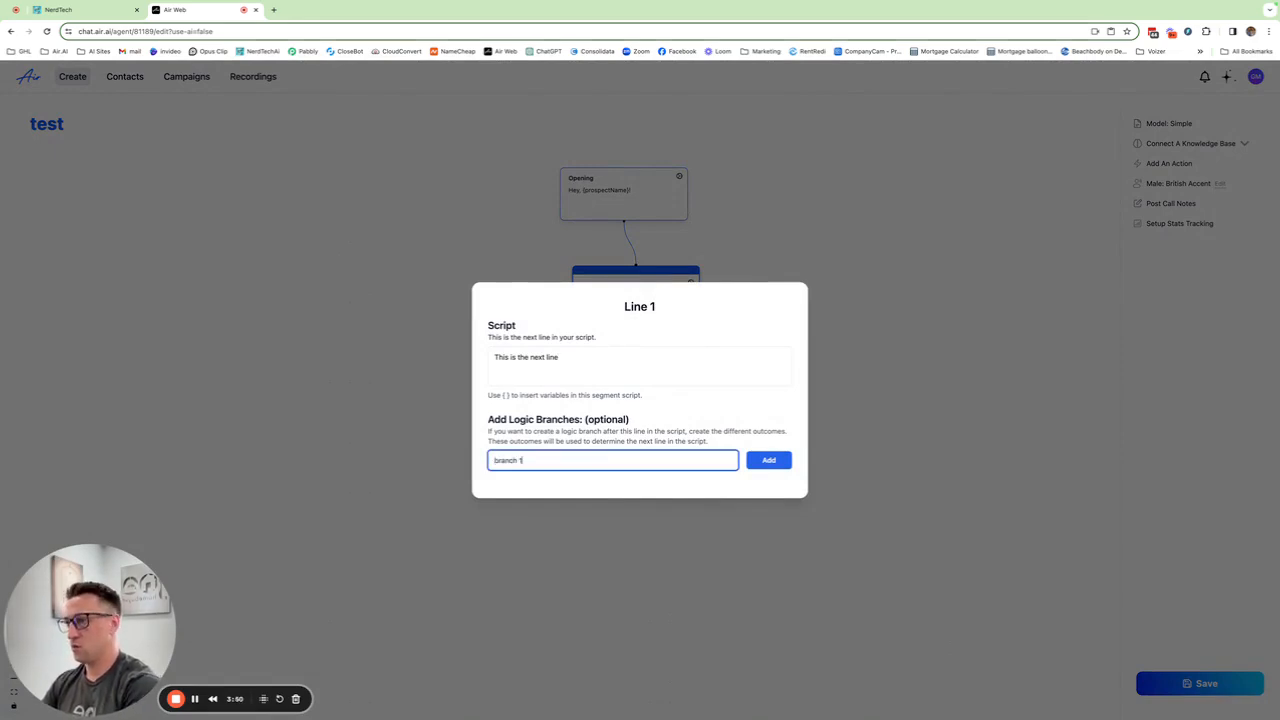
left_click(768, 460)
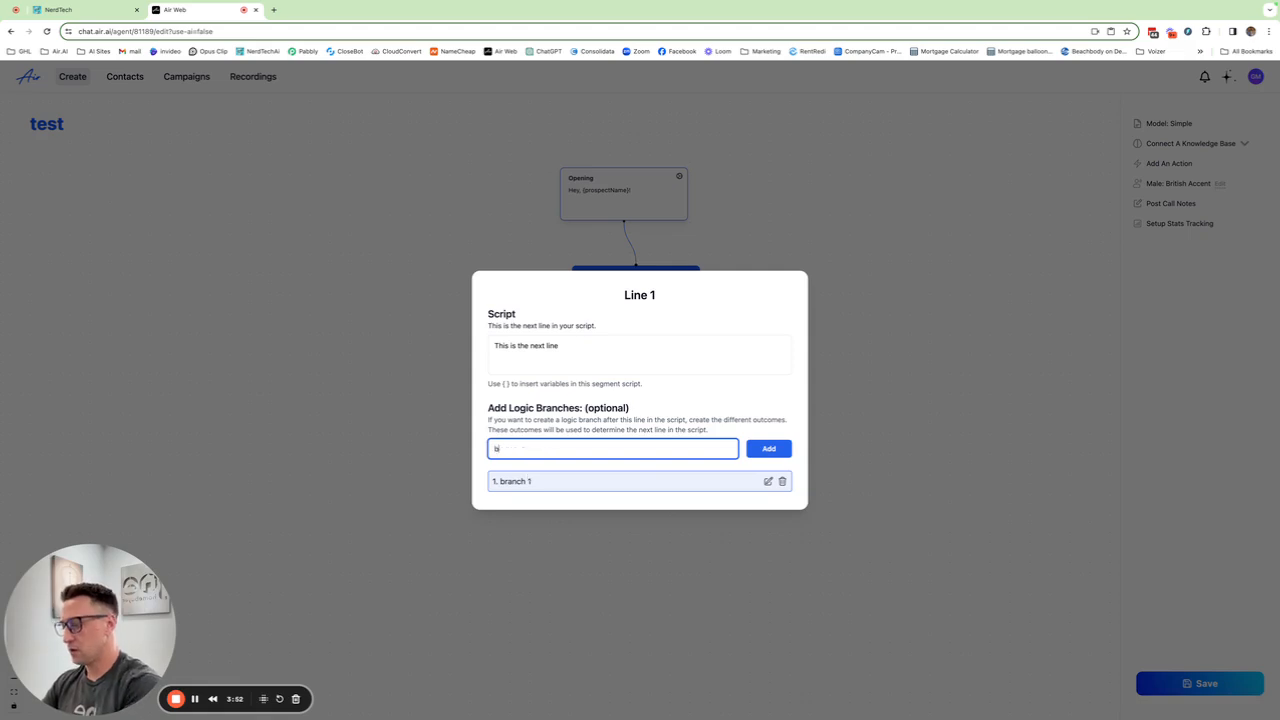
left_click(768, 448)
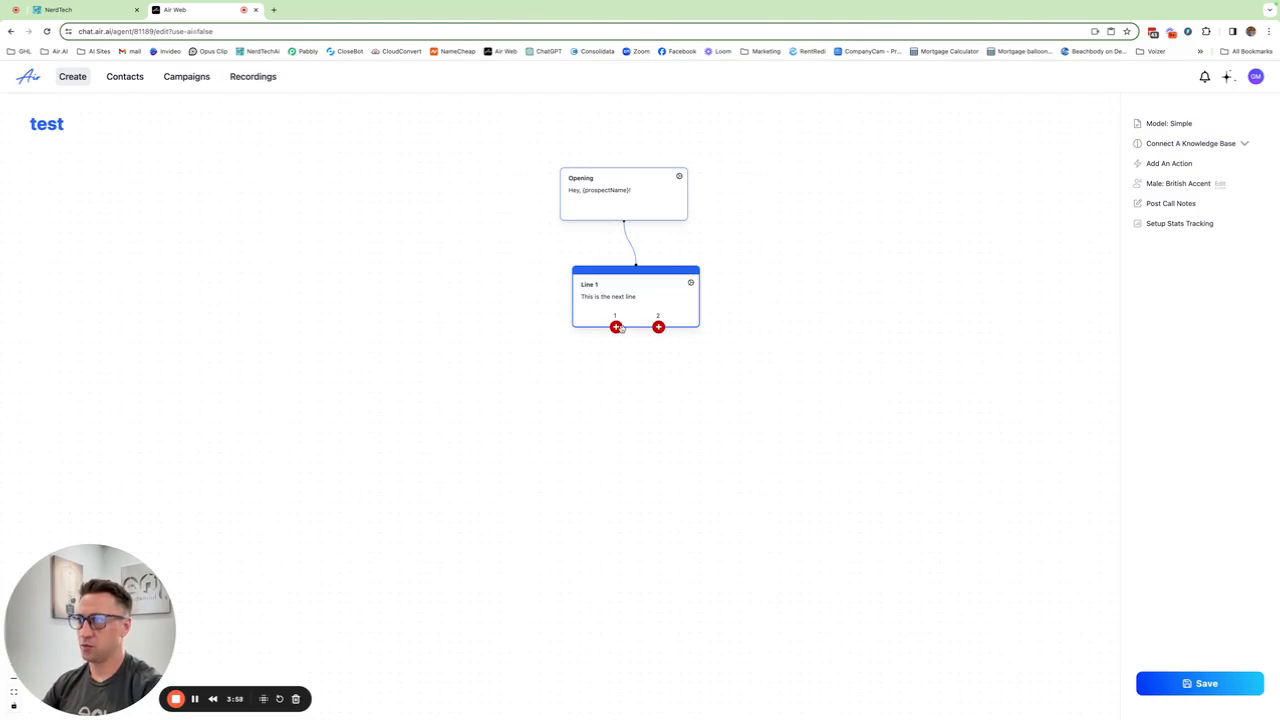
Step: Add Line 2 and Line 3 under Line 1's branches, with Line 2 reading 'type words here'
left_click(616, 328)
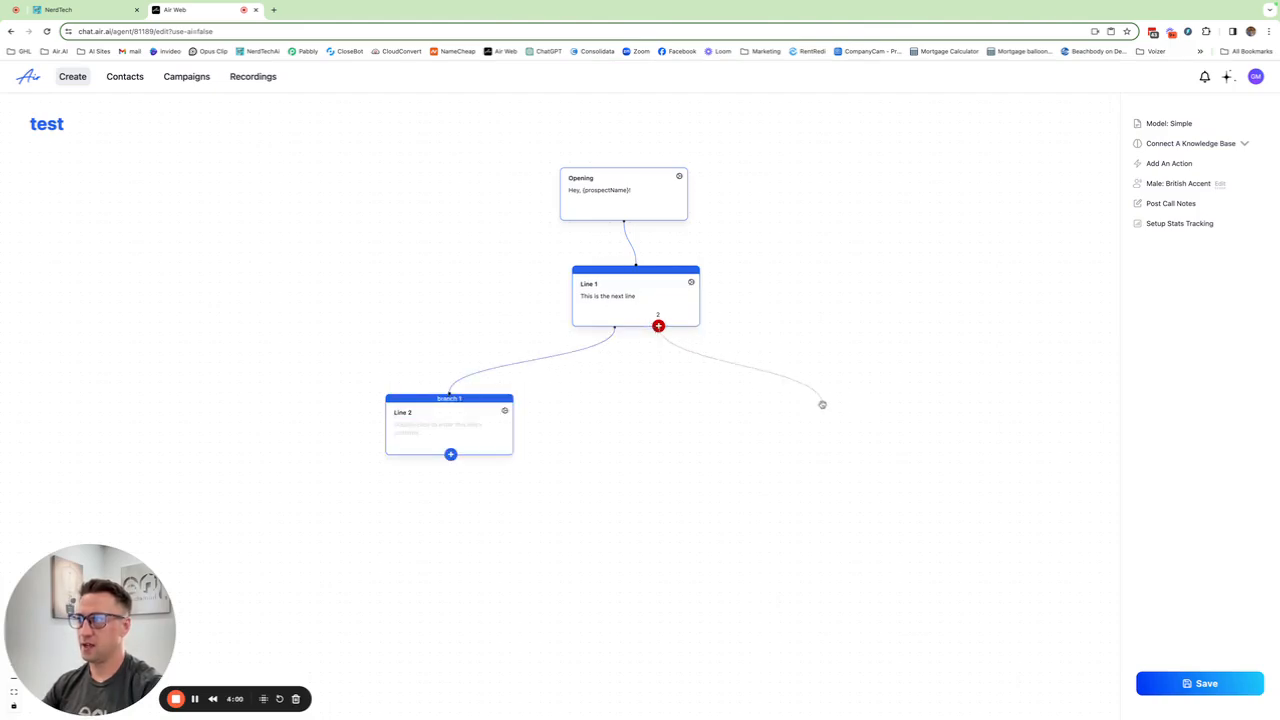
left_click(658, 326)
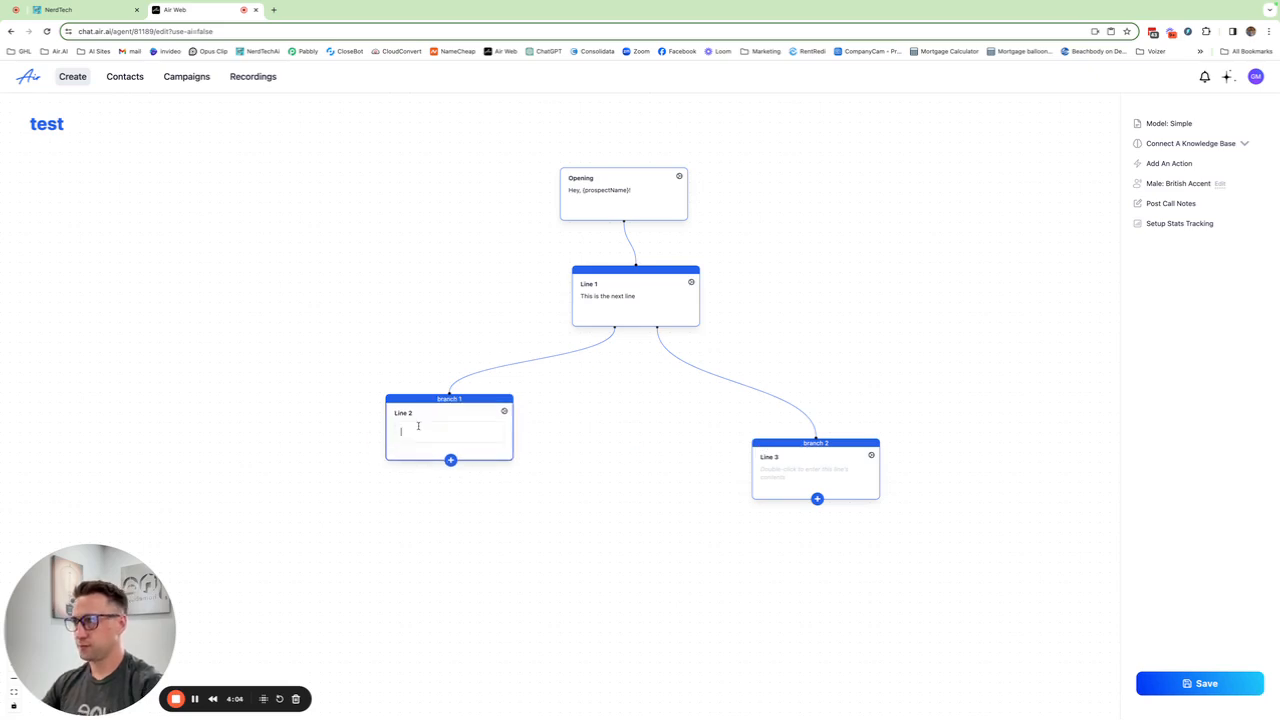
type("type words")
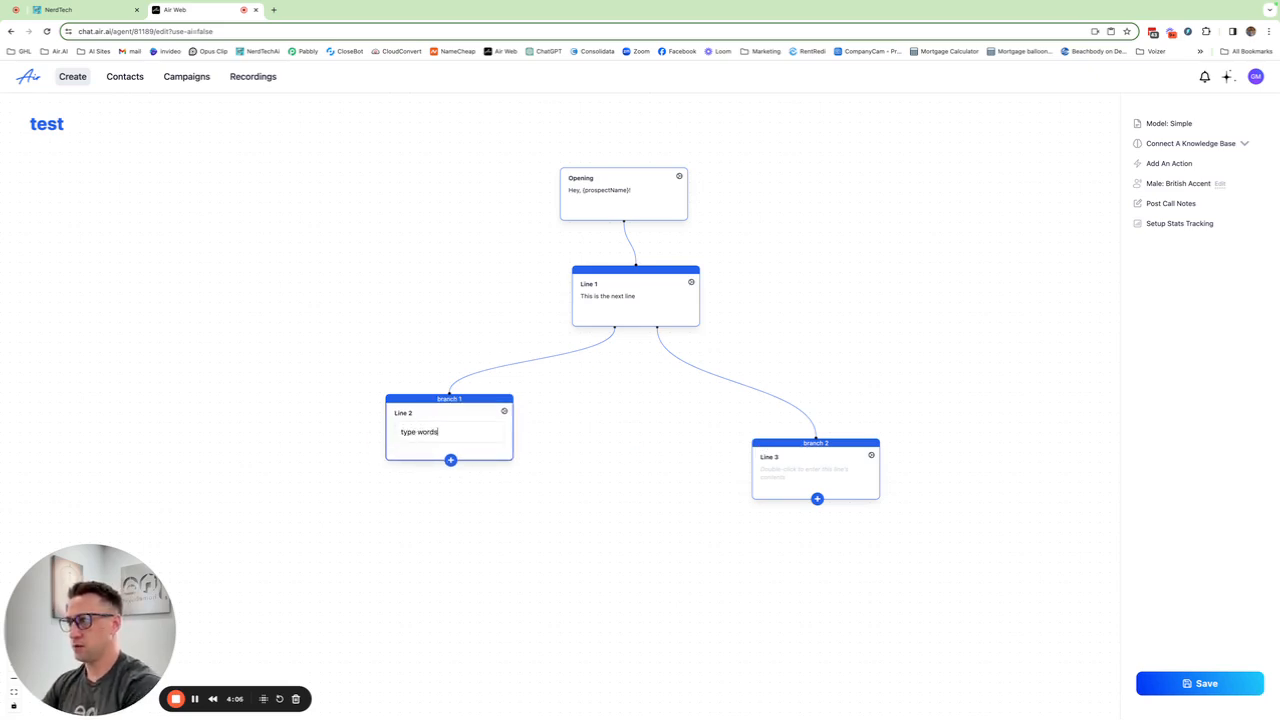
type("here")
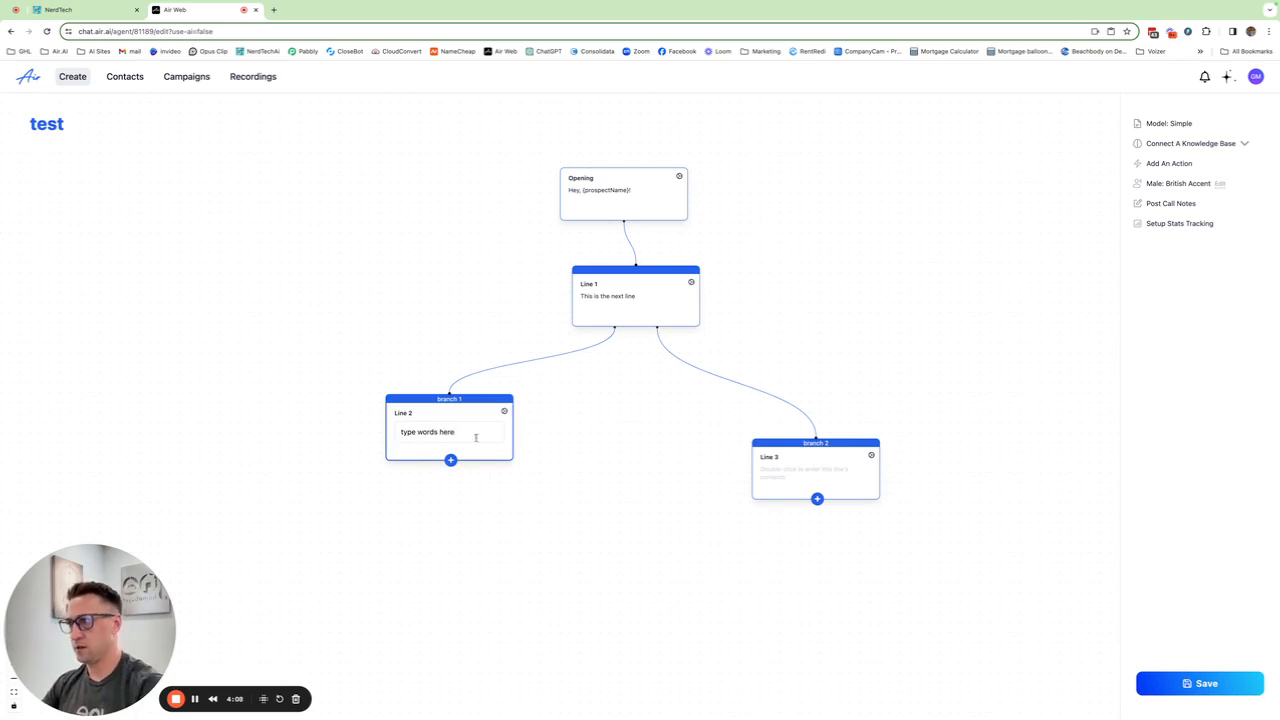
Step: Give Line 2 two logic branch outcomes named 'branch'
left_click(448, 412)
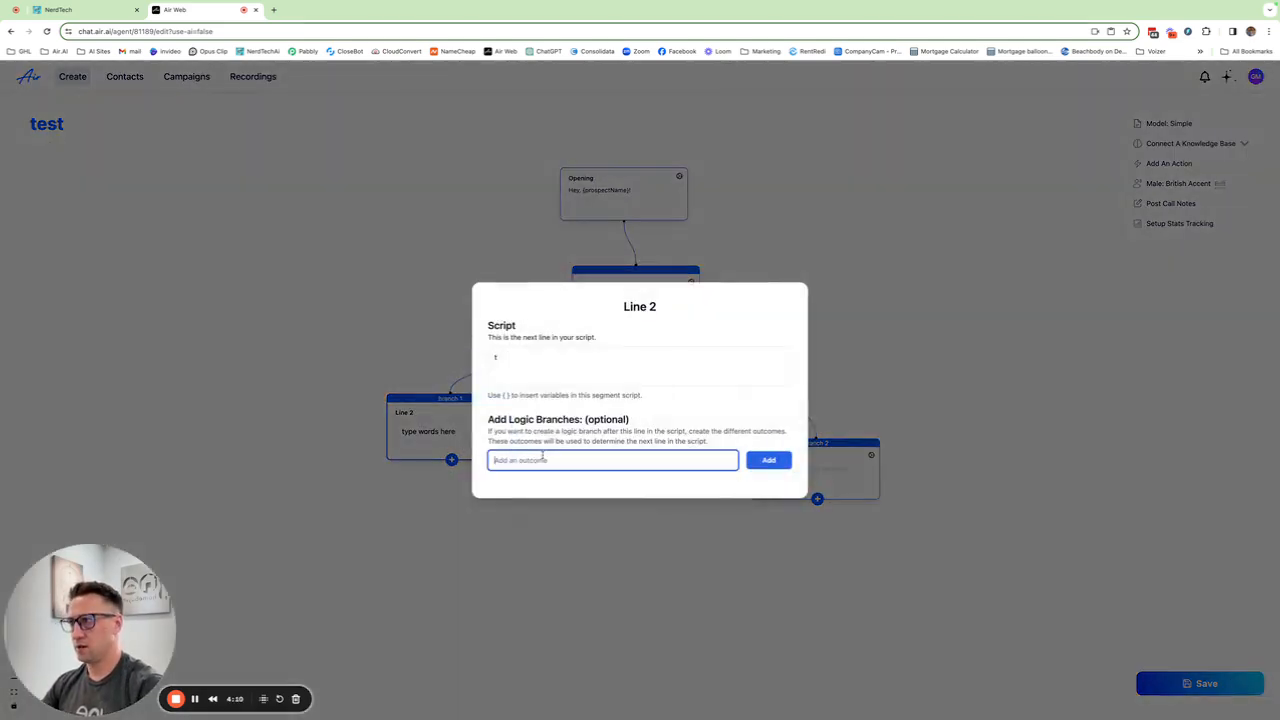
type("branch")
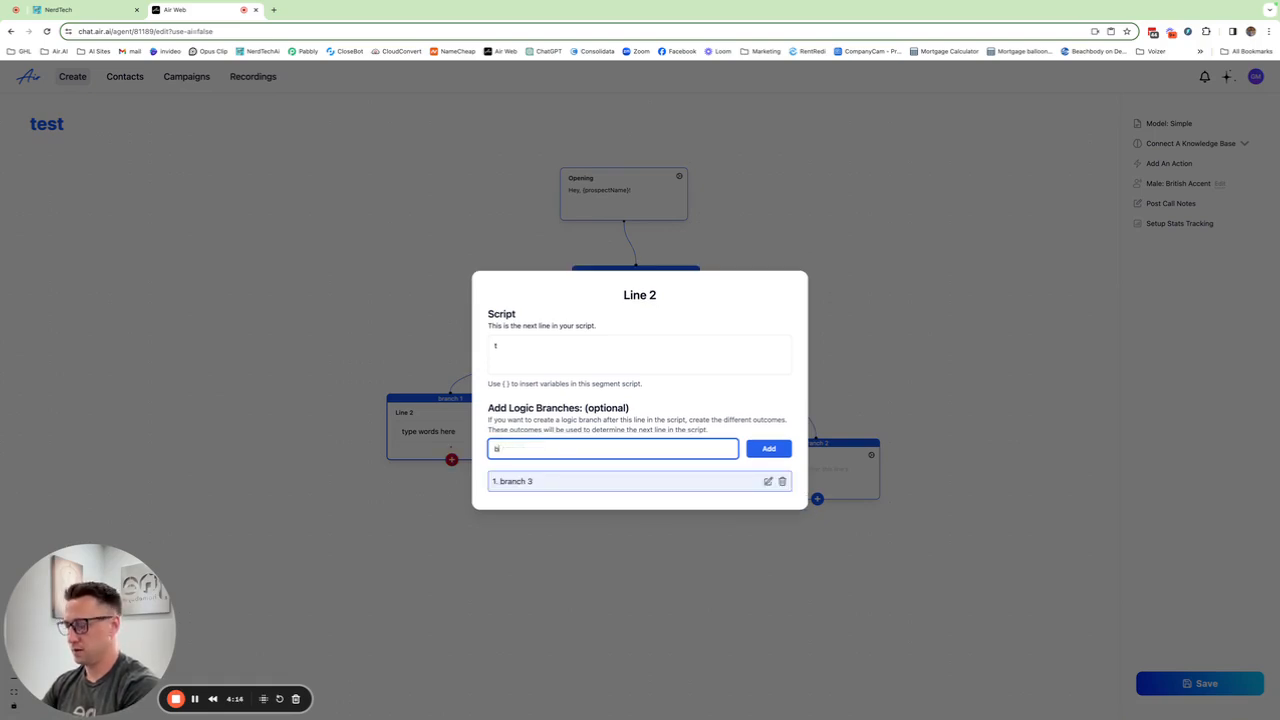
type("branch")
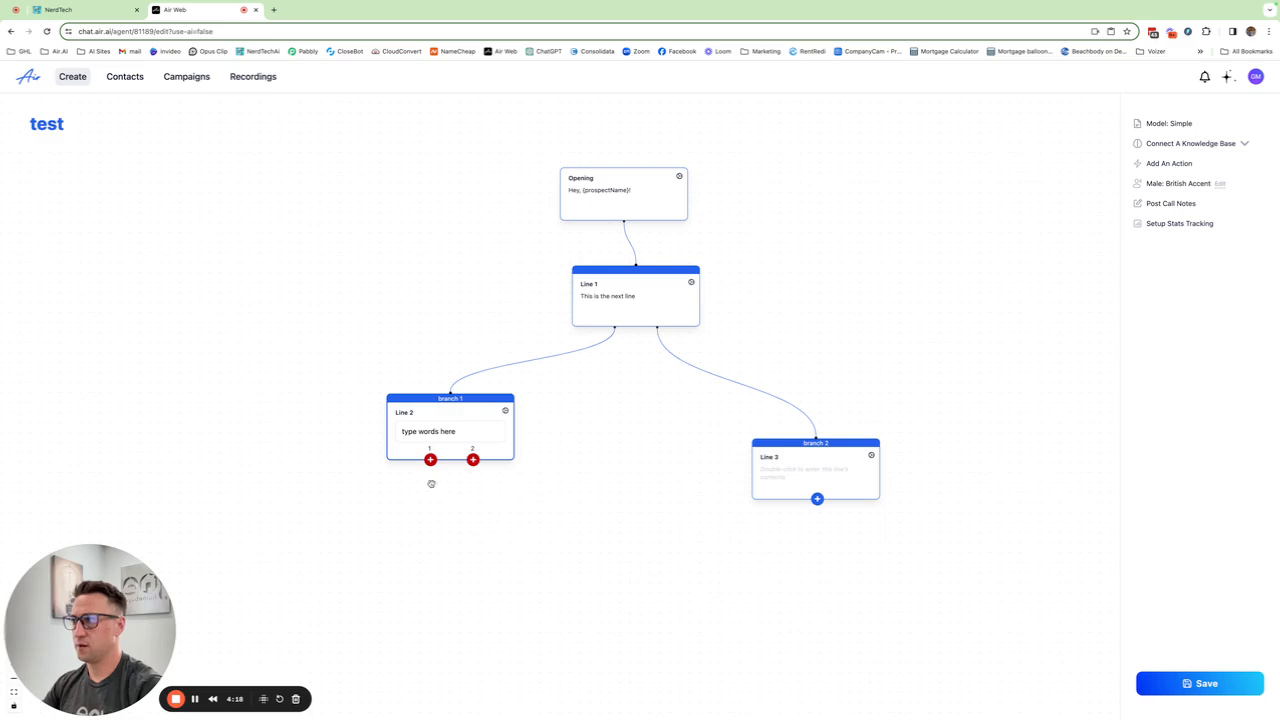
Step: Add Line 4 and Line 5 under Line 2's two branches
left_click(430, 458)
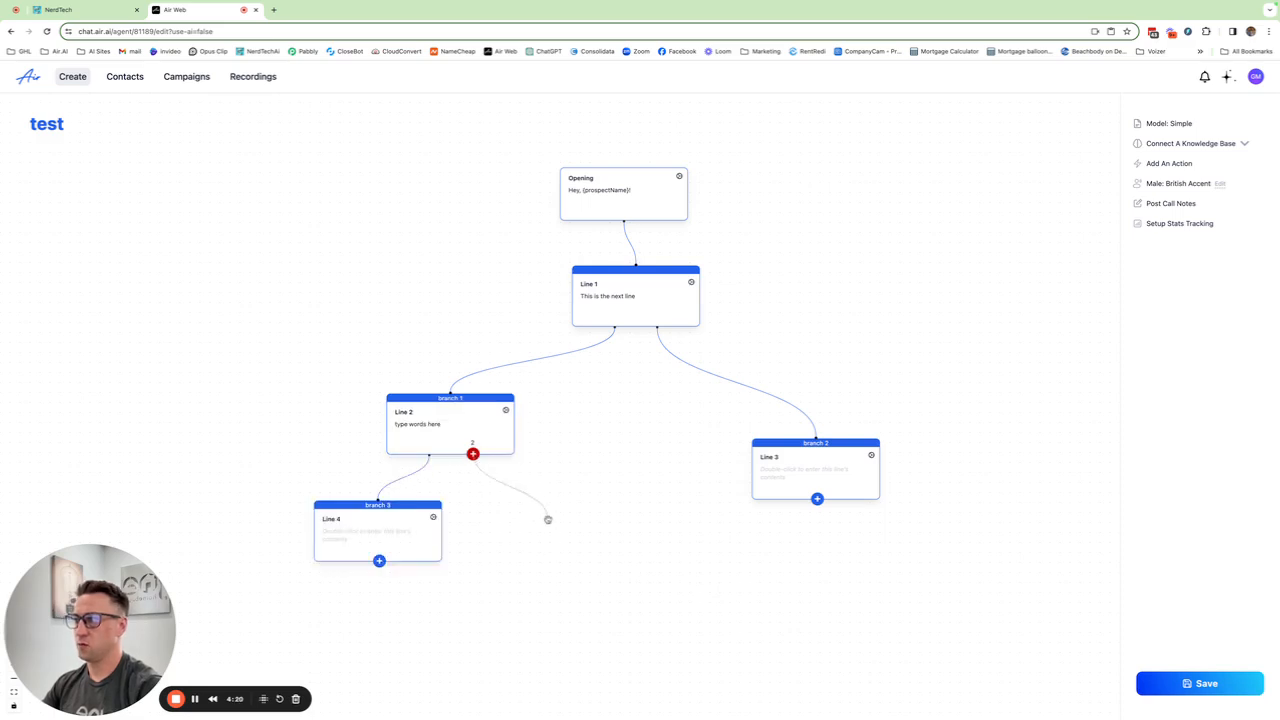
left_click(472, 452)
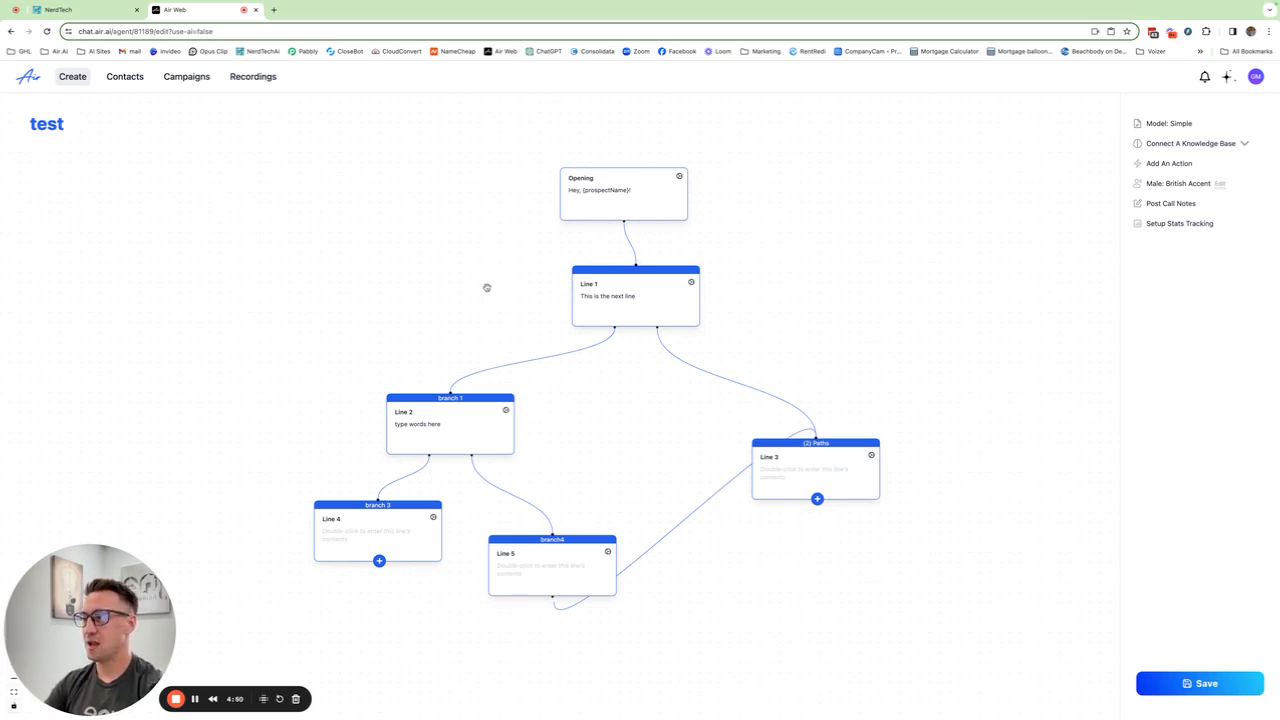
mouse_move(460, 236)
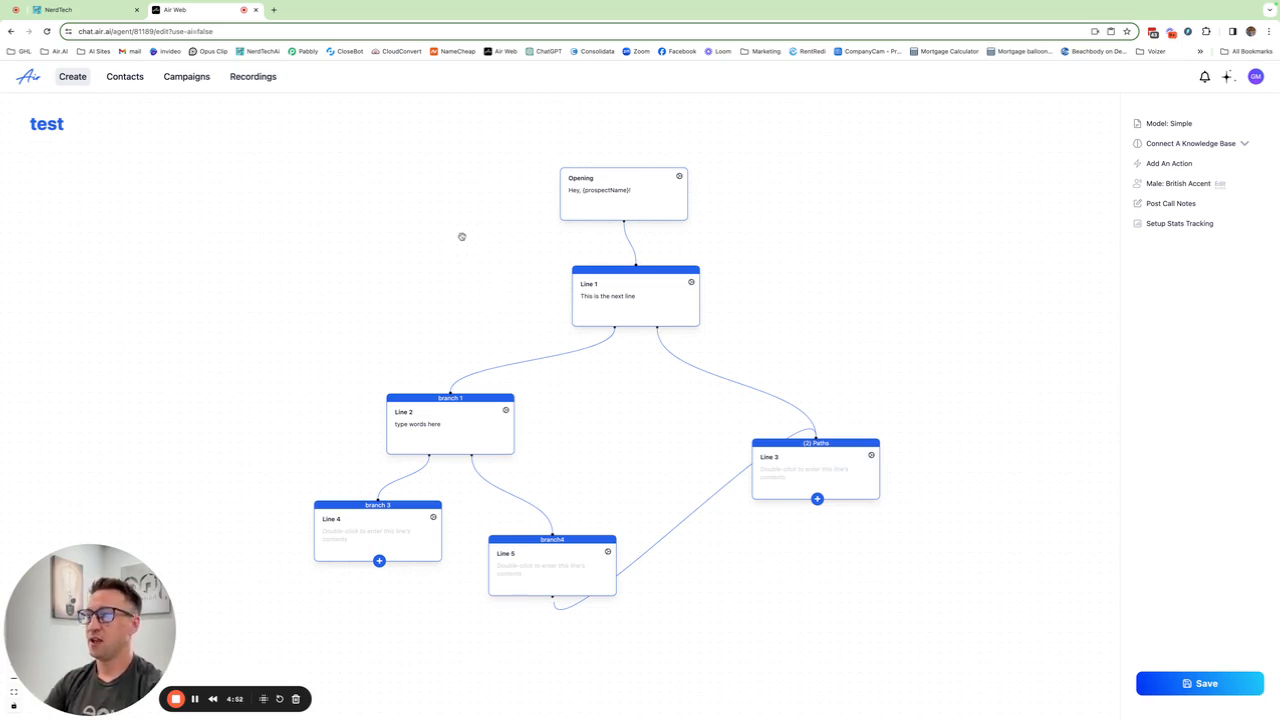